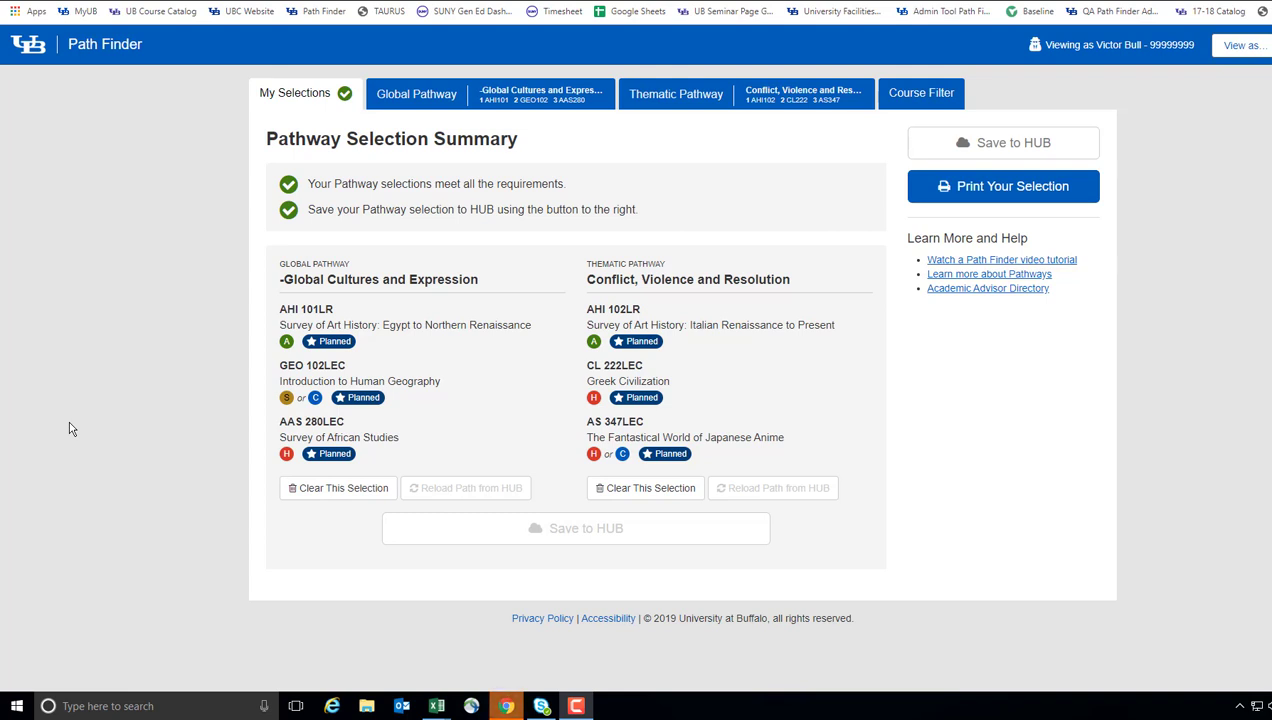
mouse_move(436, 124)
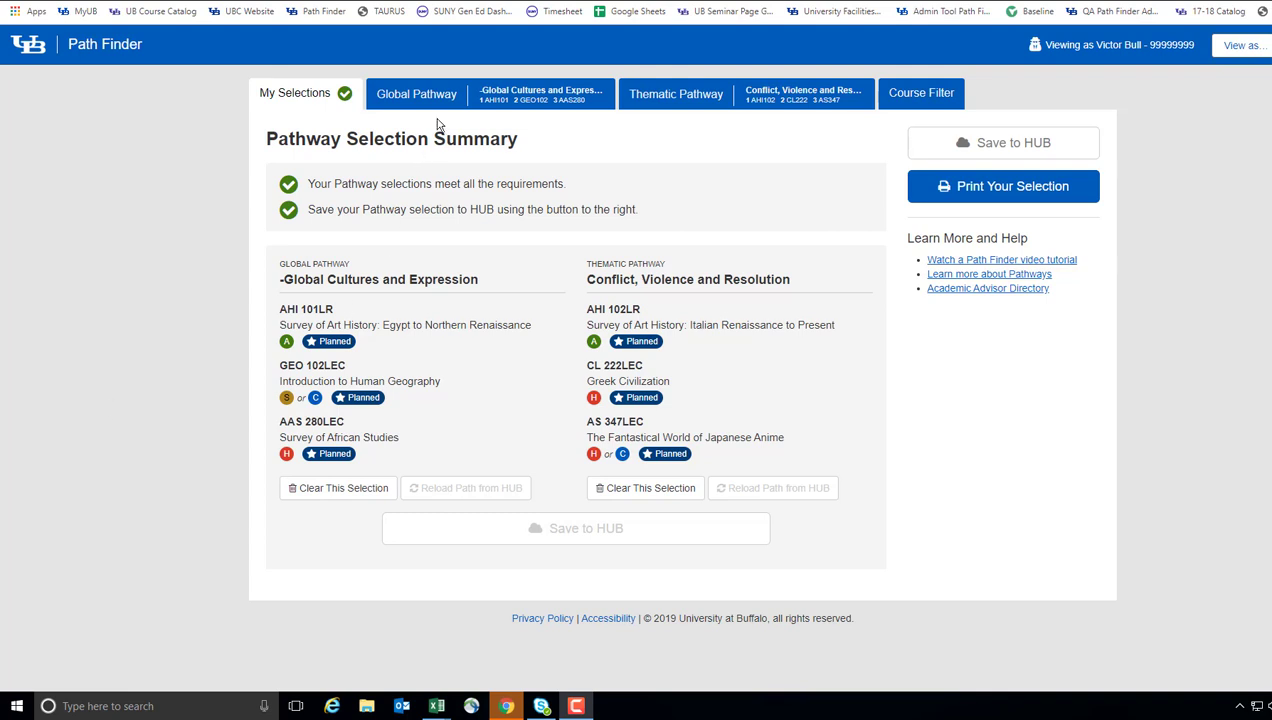
mouse_move(980, 454)
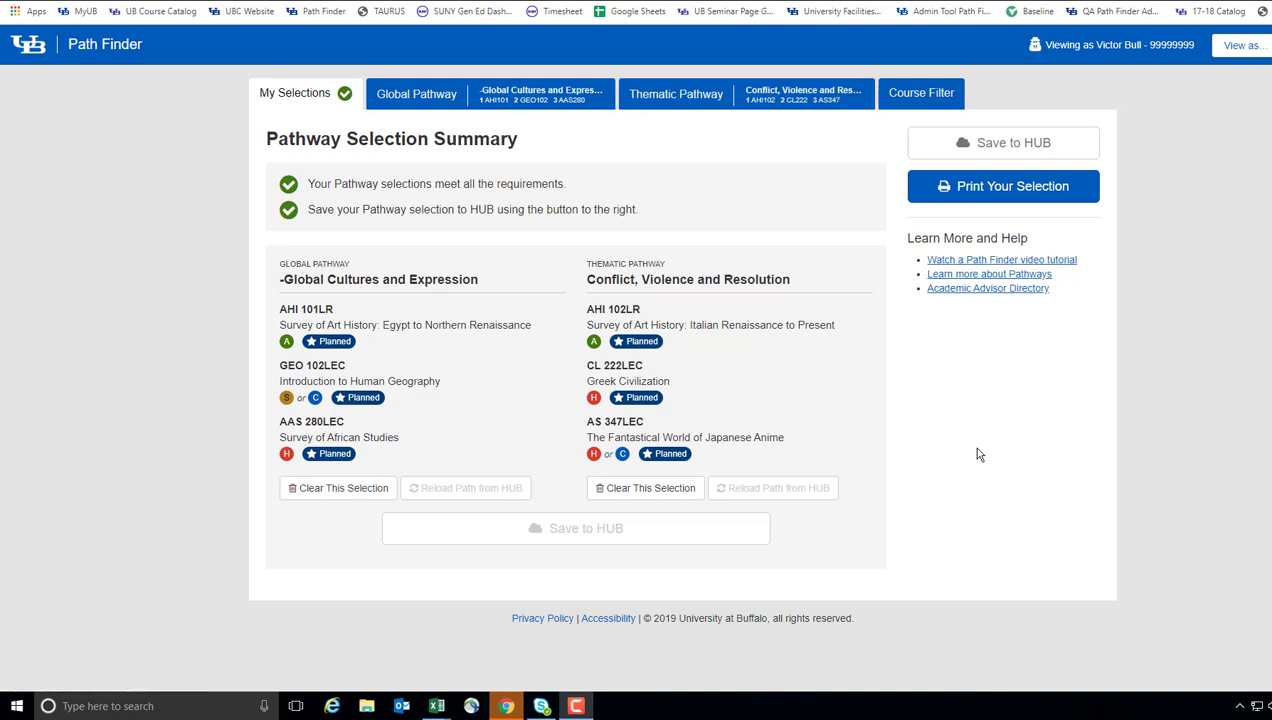
mouse_move(996, 434)
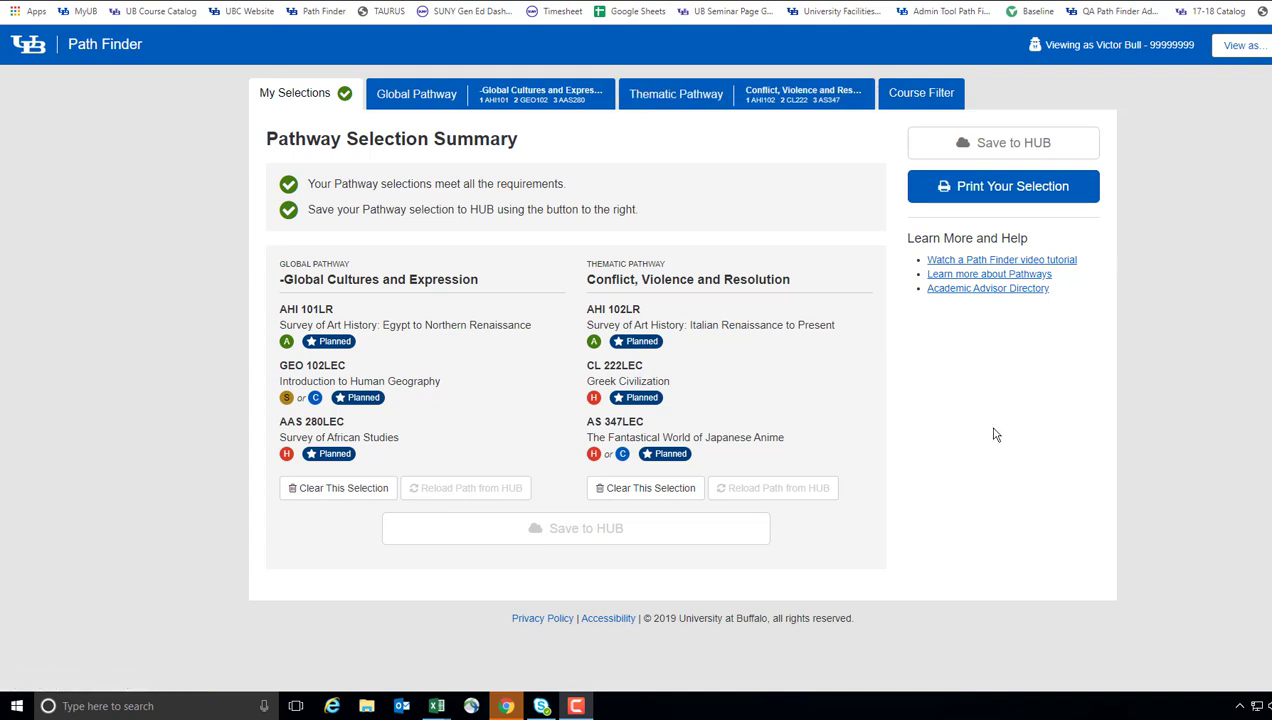
mouse_move(794, 440)
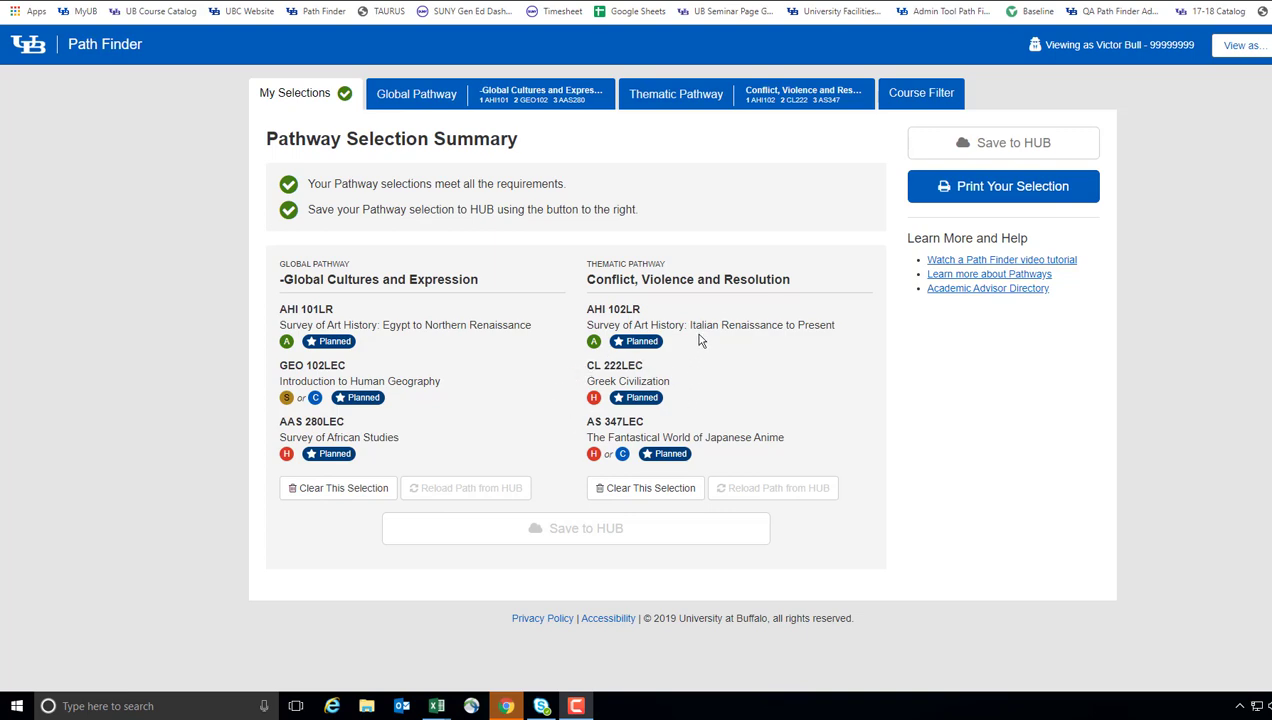
Step: Switch to the Thematic Pathway page showing the Conflict, Violence and Resolution course lists
left_click(670, 94)
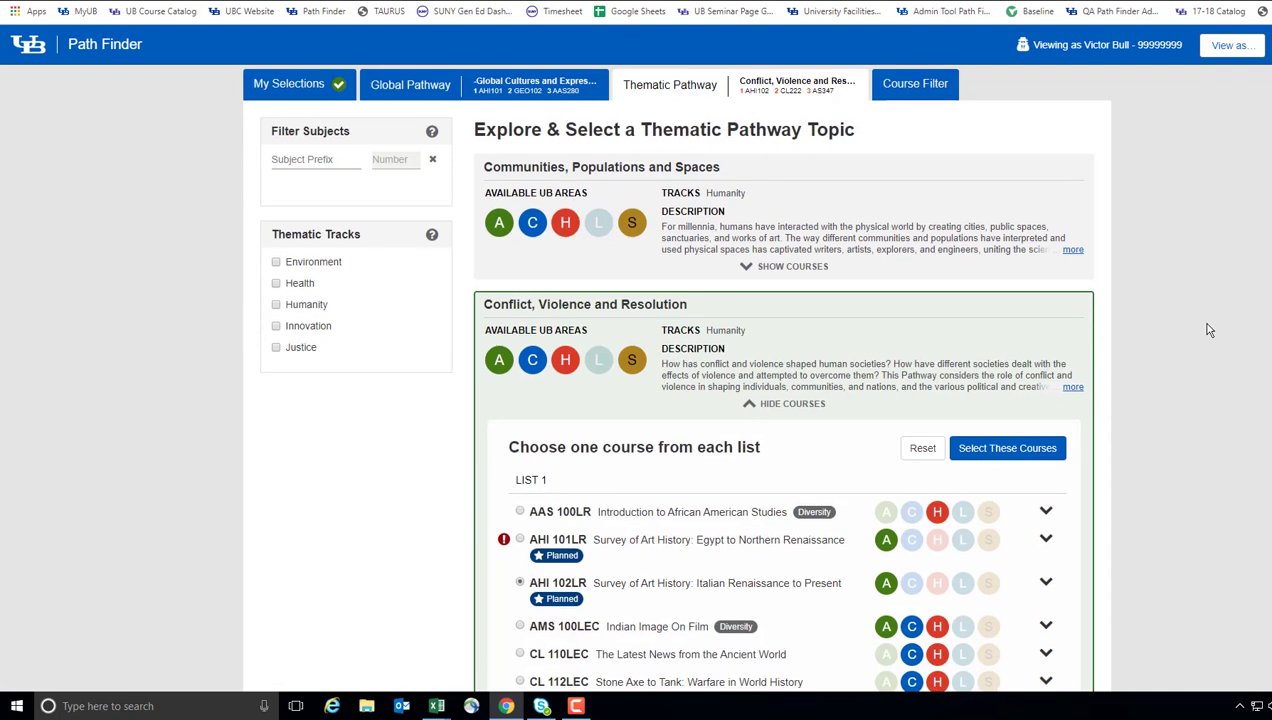
Step: Pick HIS 181LEC Asian Civilization 1 under List 2 and submit the chosen courses
scroll("down", 3)
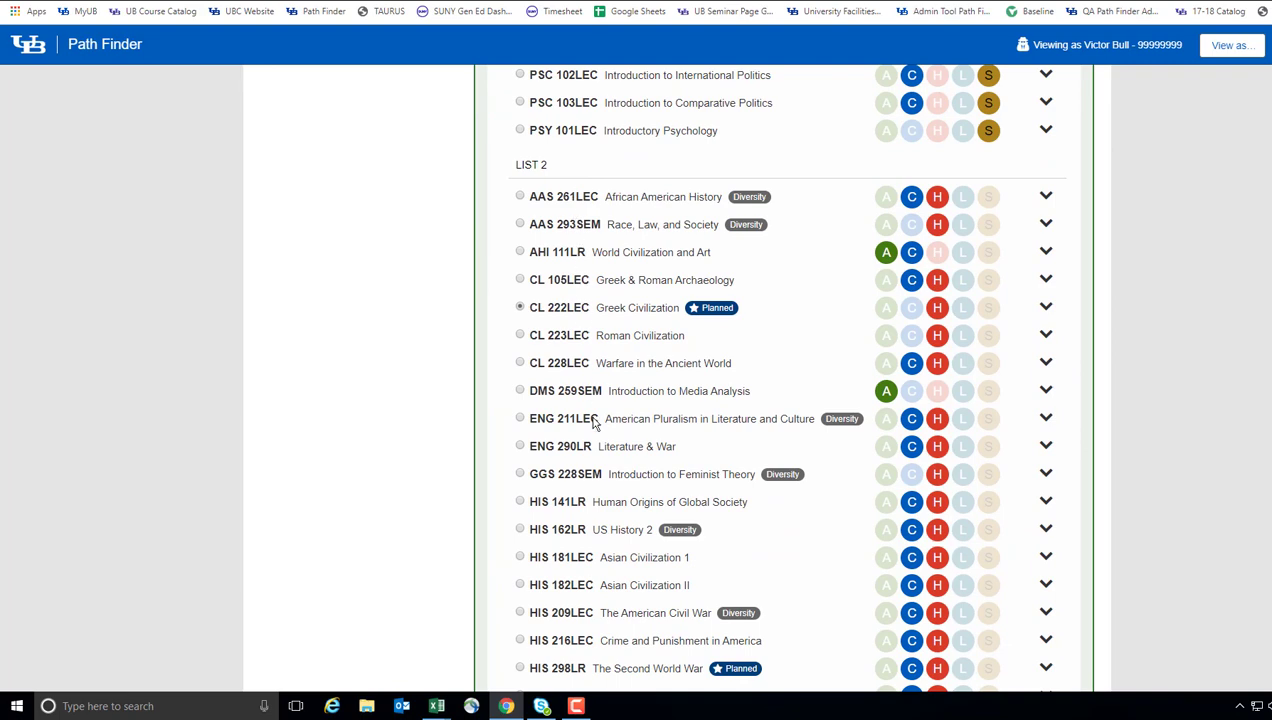
scroll("down", 3)
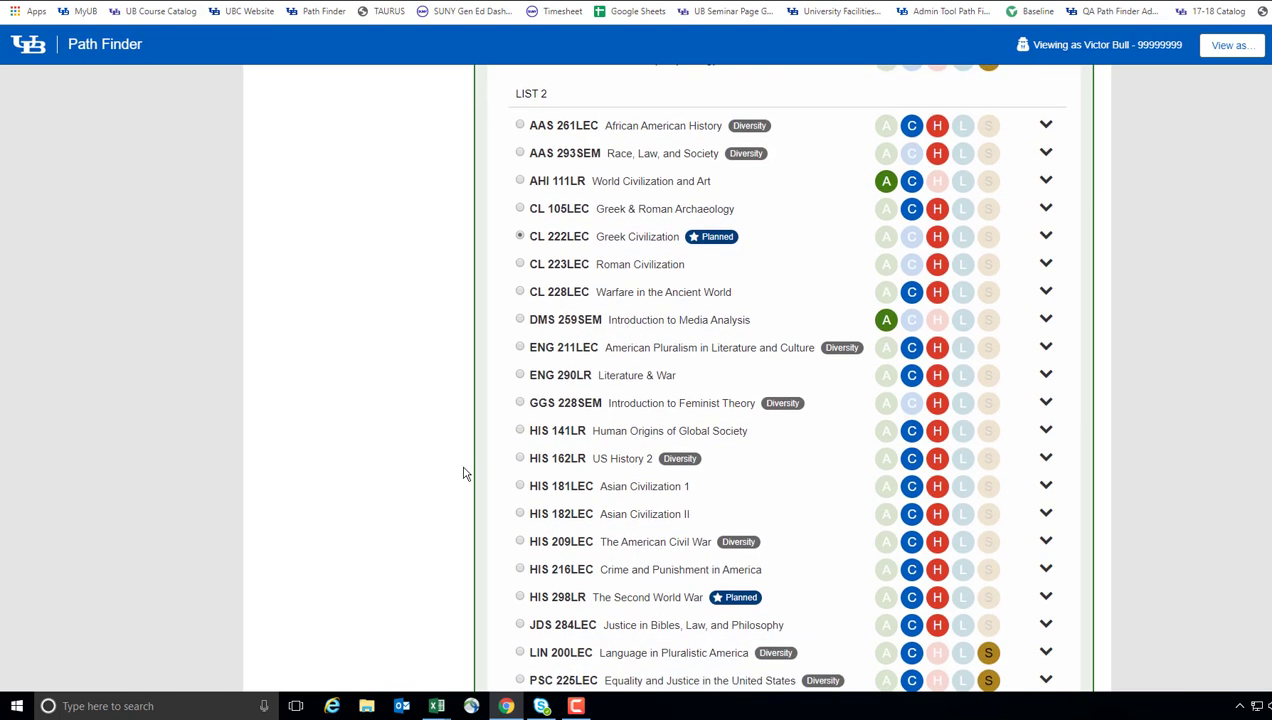
scroll("down", 3)
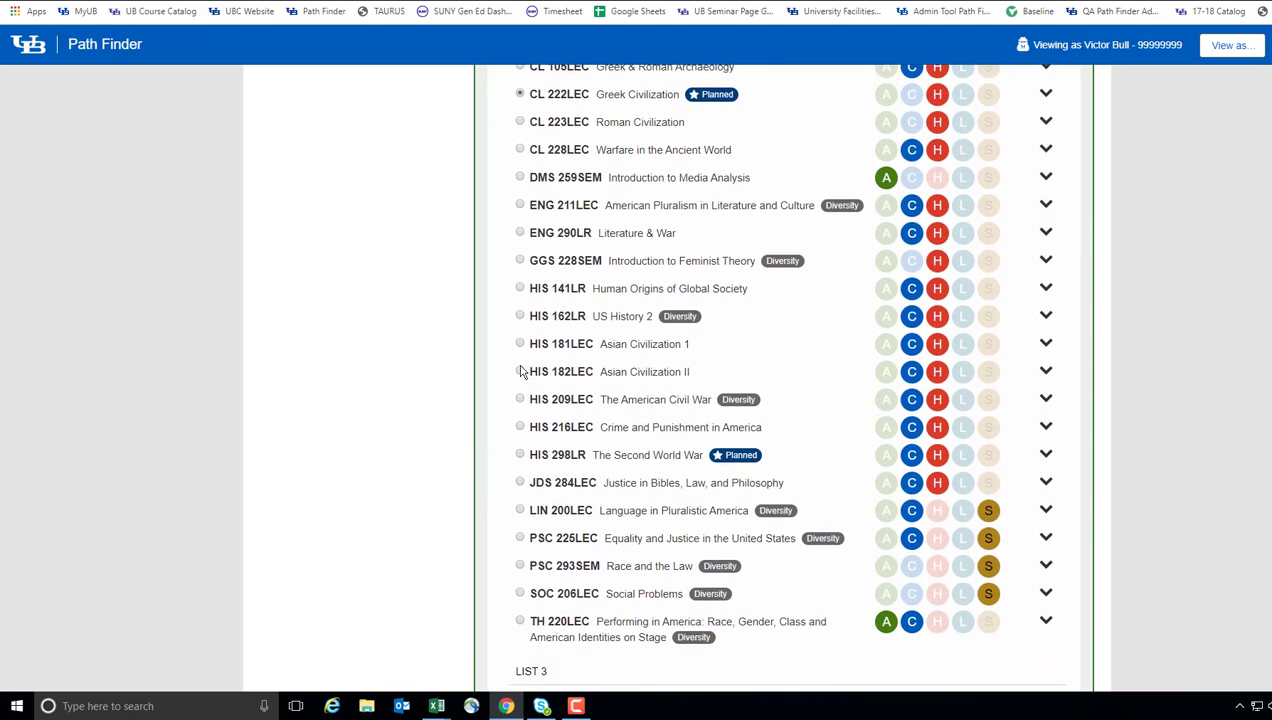
left_click(520, 344)
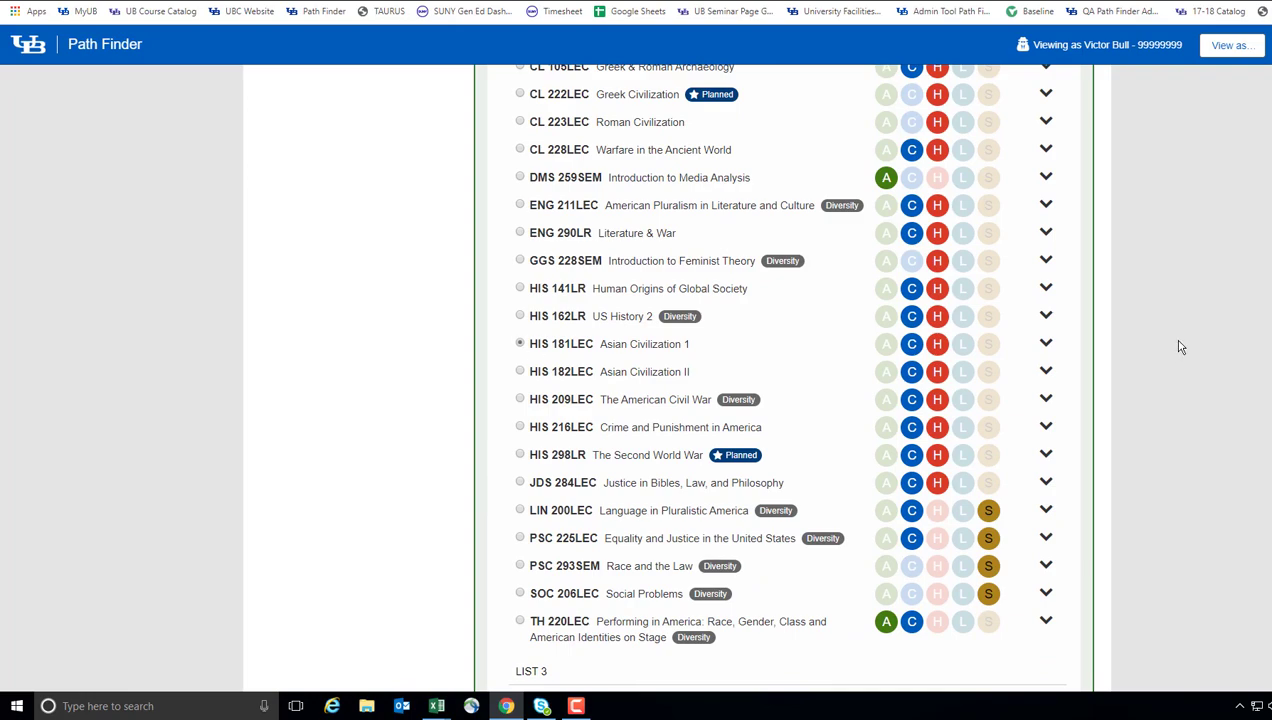
scroll("down", 3)
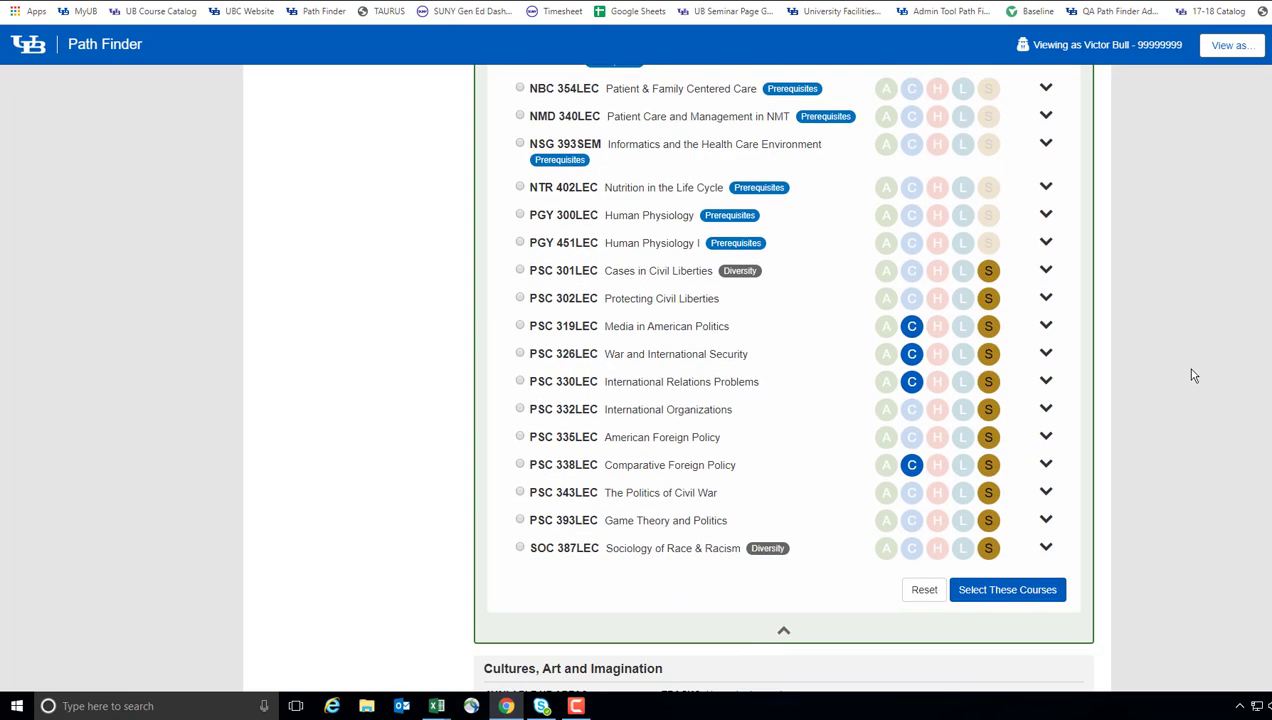
left_click(1008, 588)
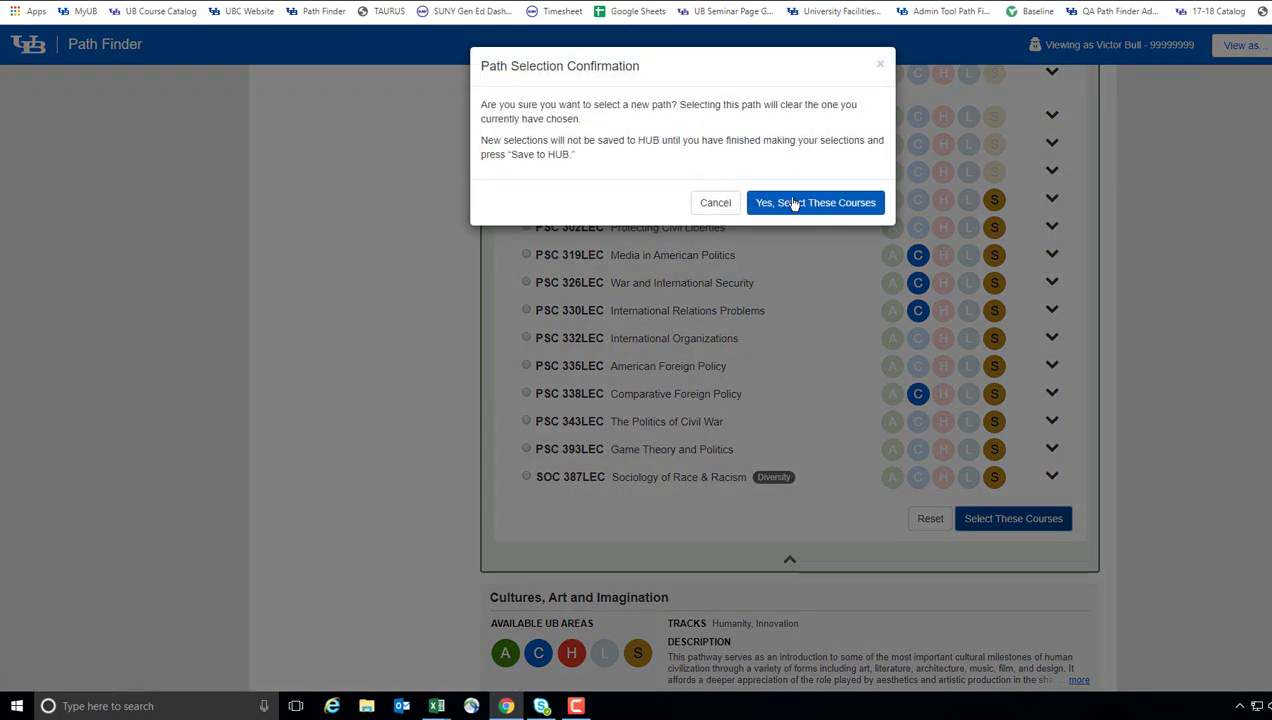
Step: Confirm the replacement so HIS 181LEC takes CL 222LEC's place in the summary
left_click(816, 202)
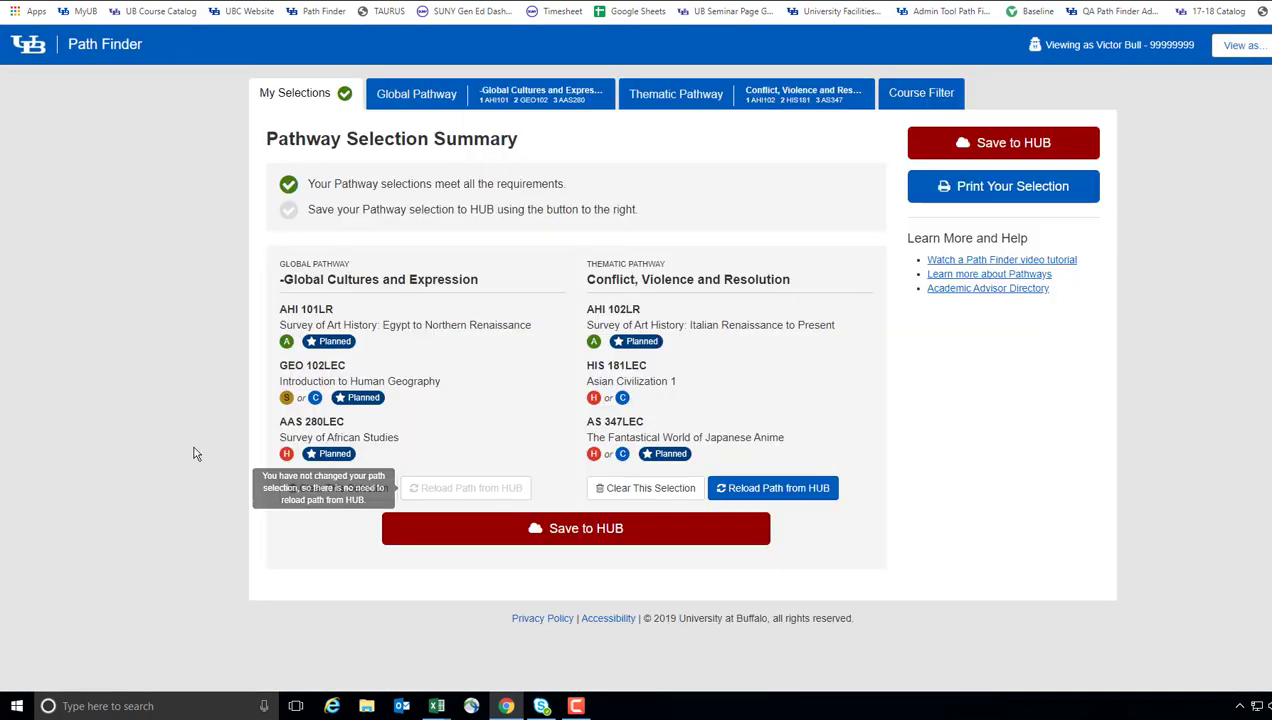
mouse_move(780, 396)
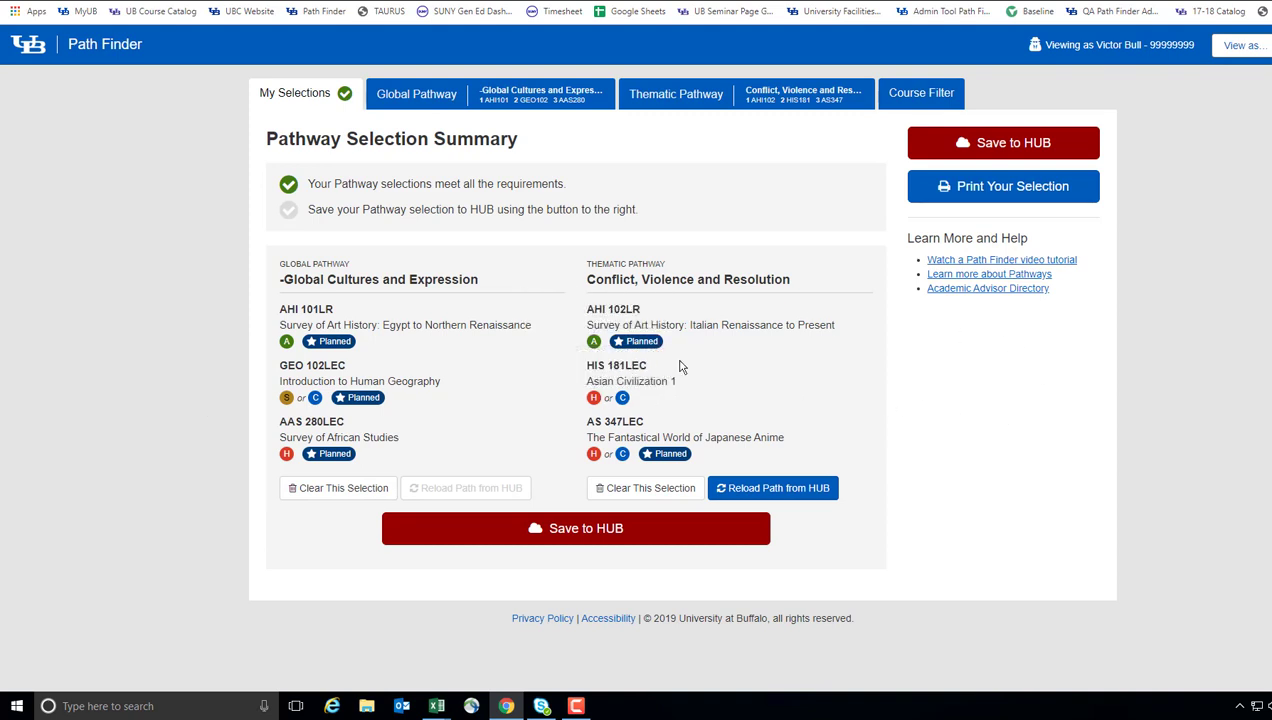
mouse_move(1000, 356)
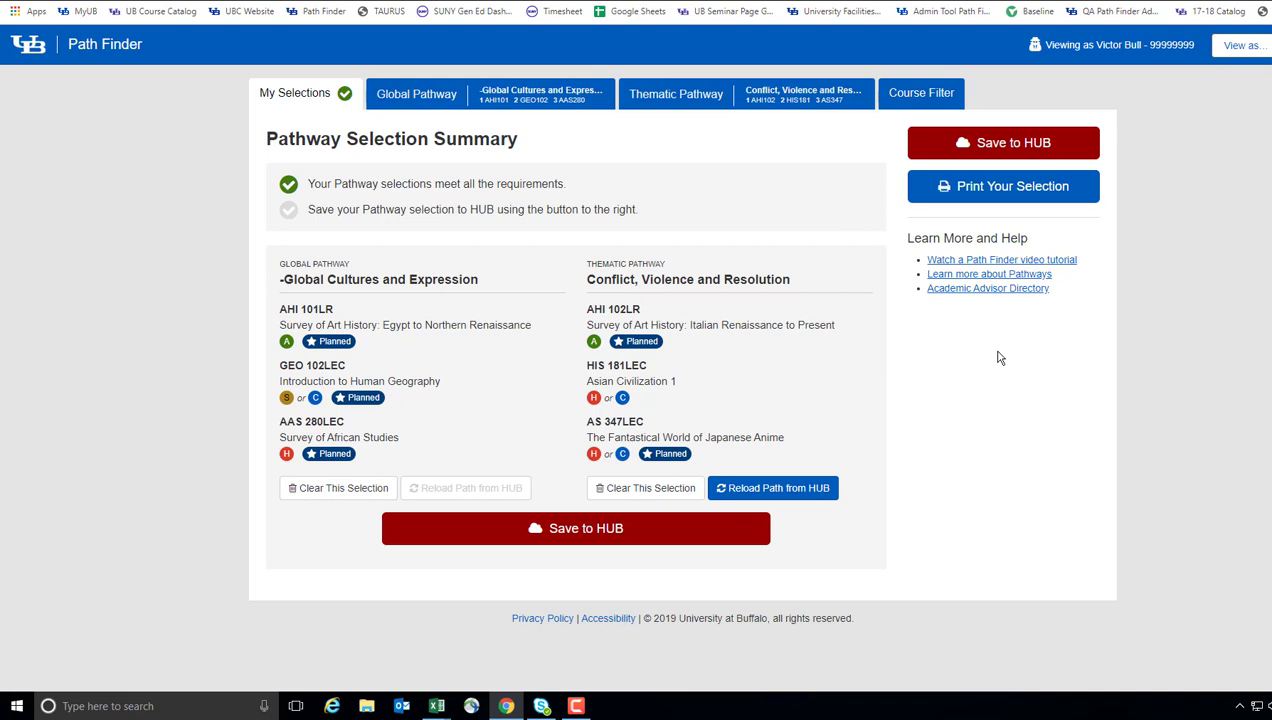
mouse_move(686, 568)
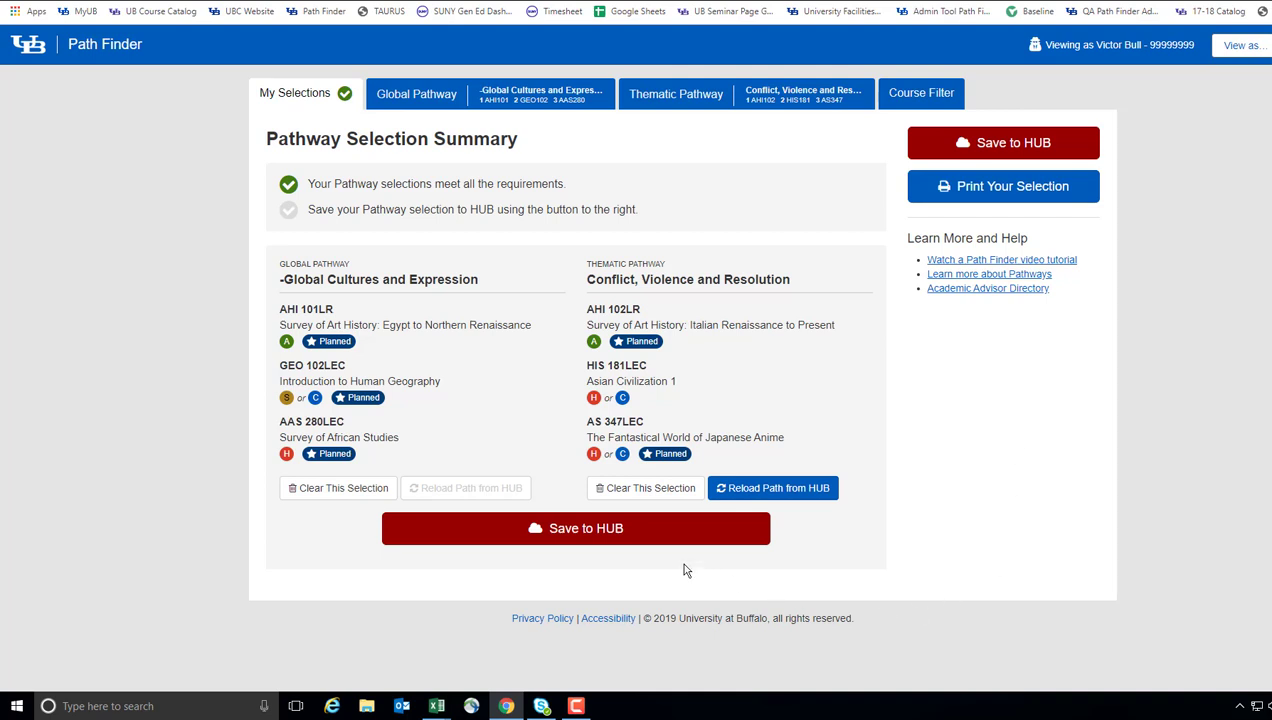
mouse_move(1080, 142)
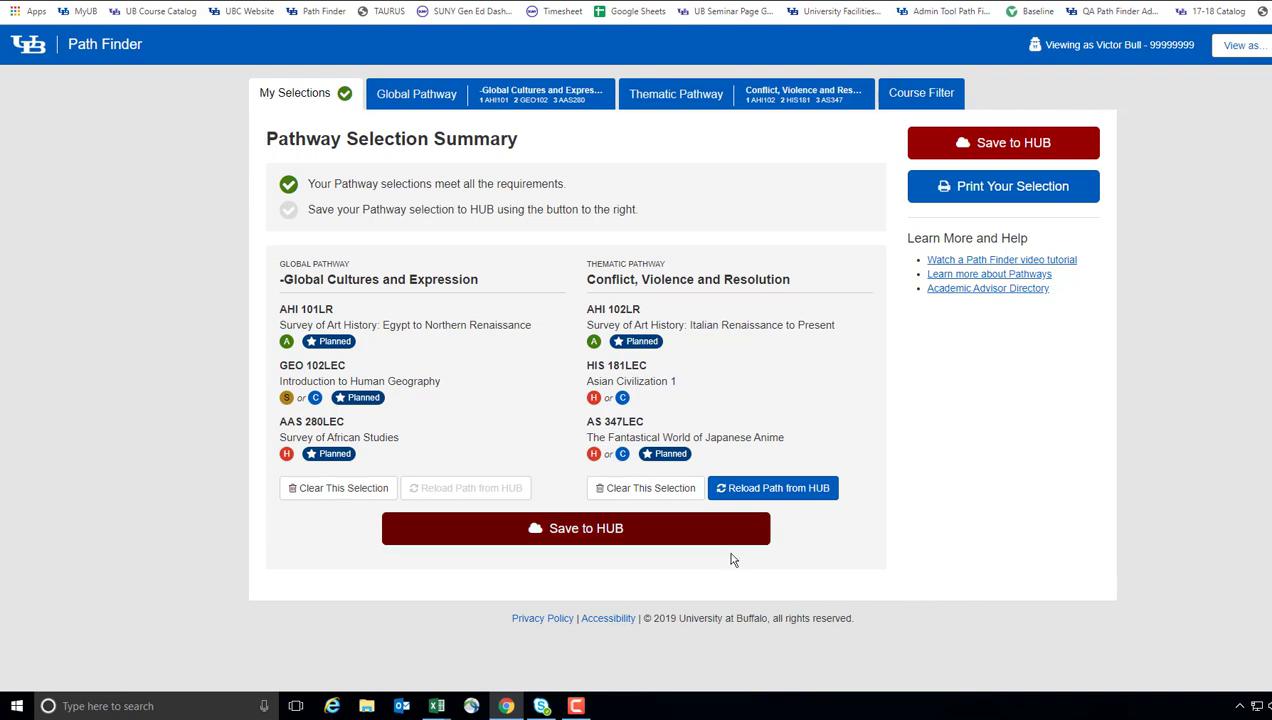
Step: Save both pathway selections to HUB, confirming the overwrite of the stored paths
left_click(576, 528)
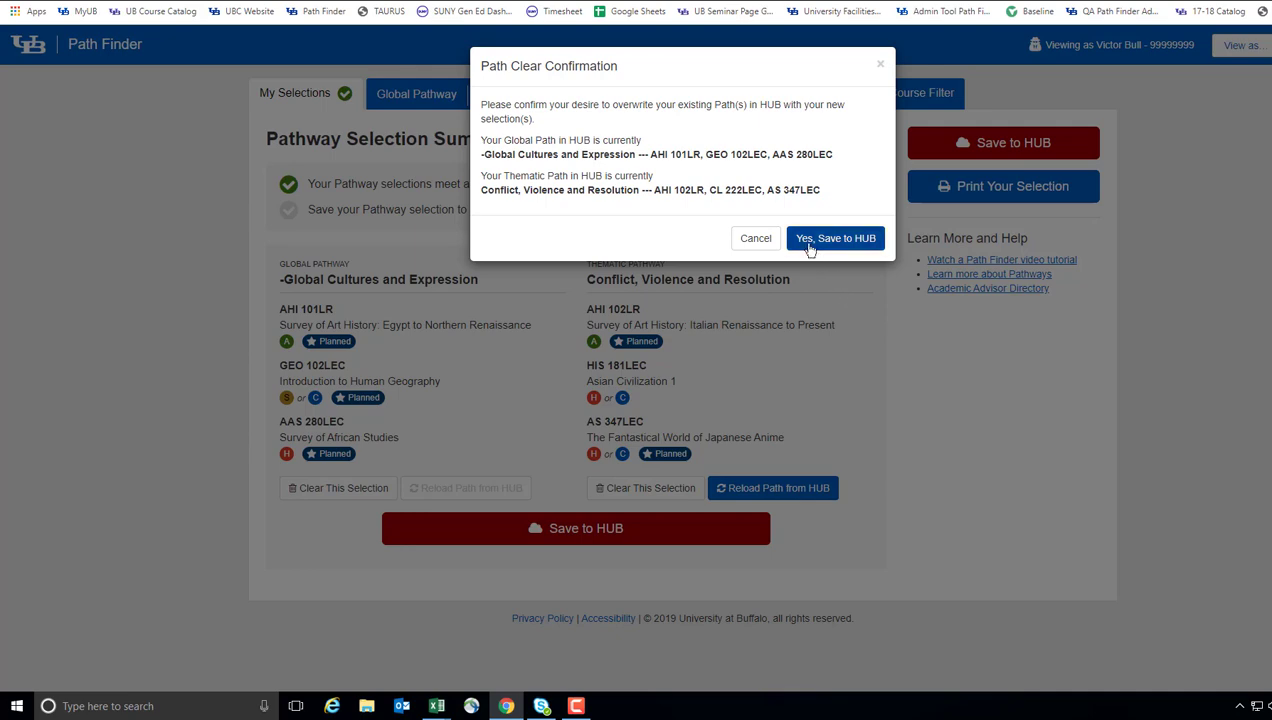
mouse_move(824, 240)
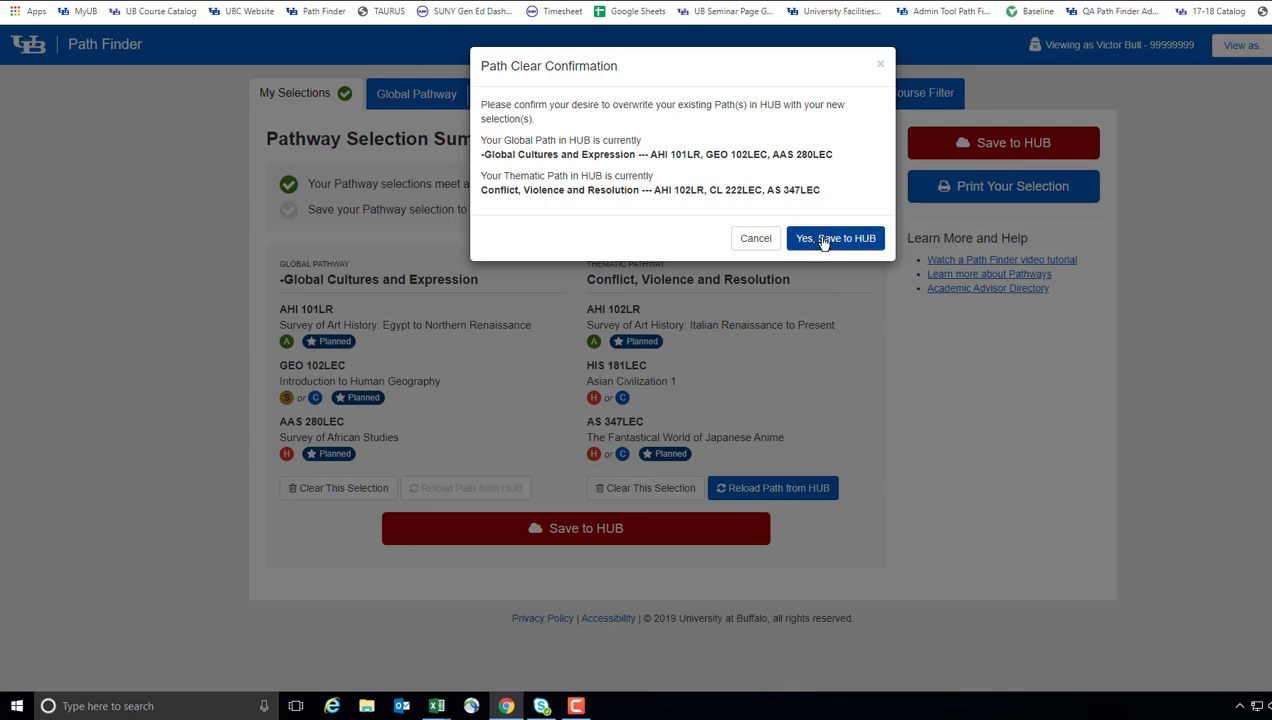
left_click(836, 238)
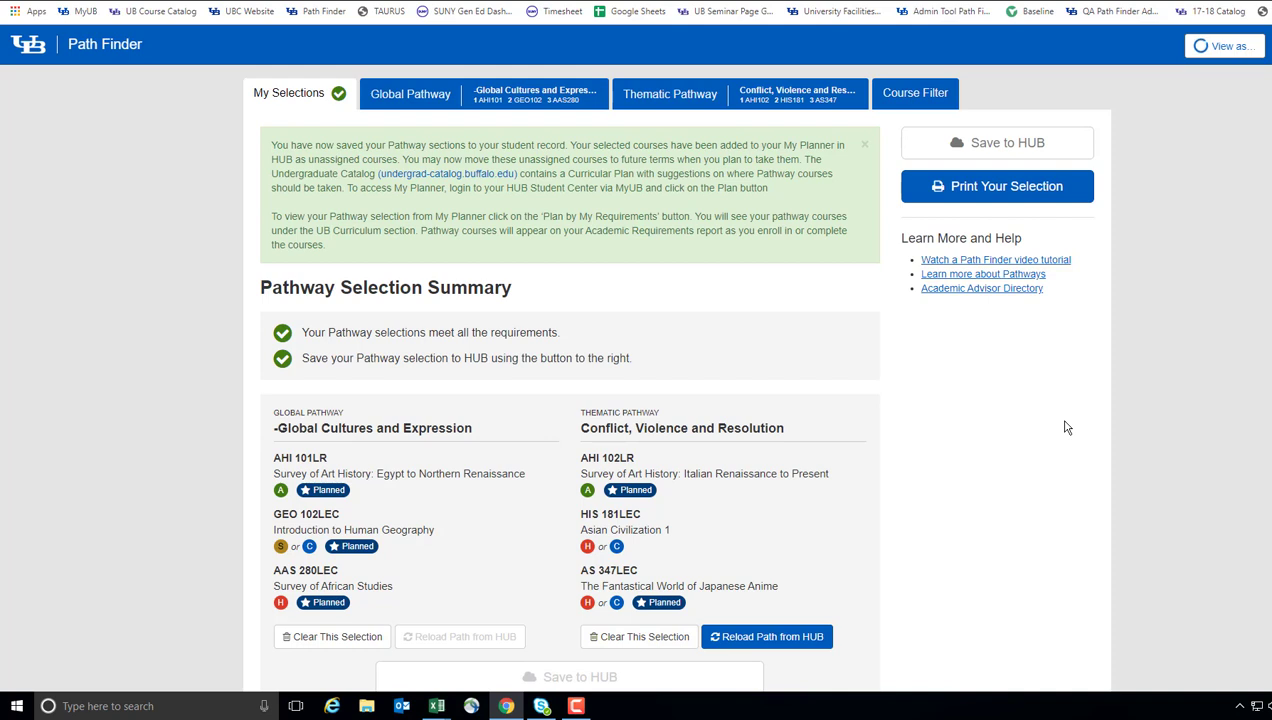
Step: Review the green saved-to-student-record message on the My Selections page
left_click(1232, 48)
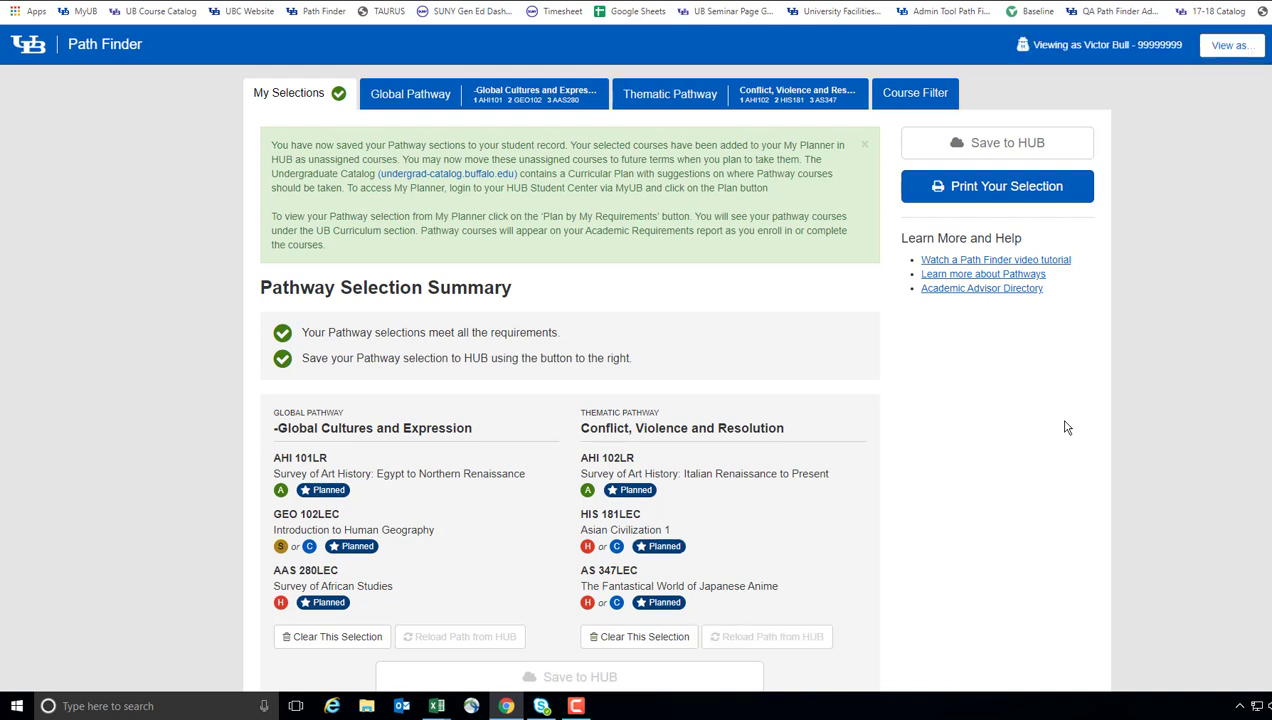